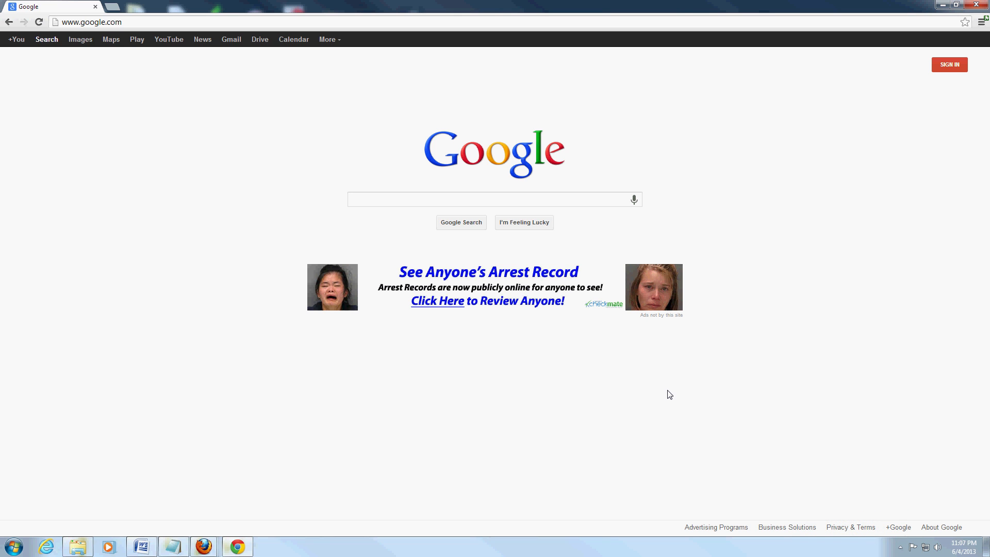
pyautogui.moveTo(323, 168)
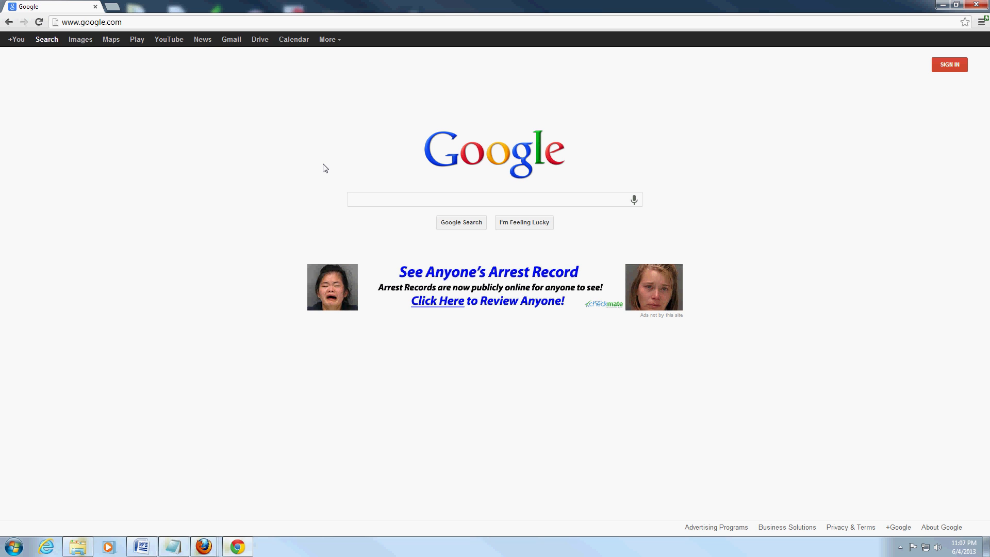
pyautogui.moveTo(979, 36)
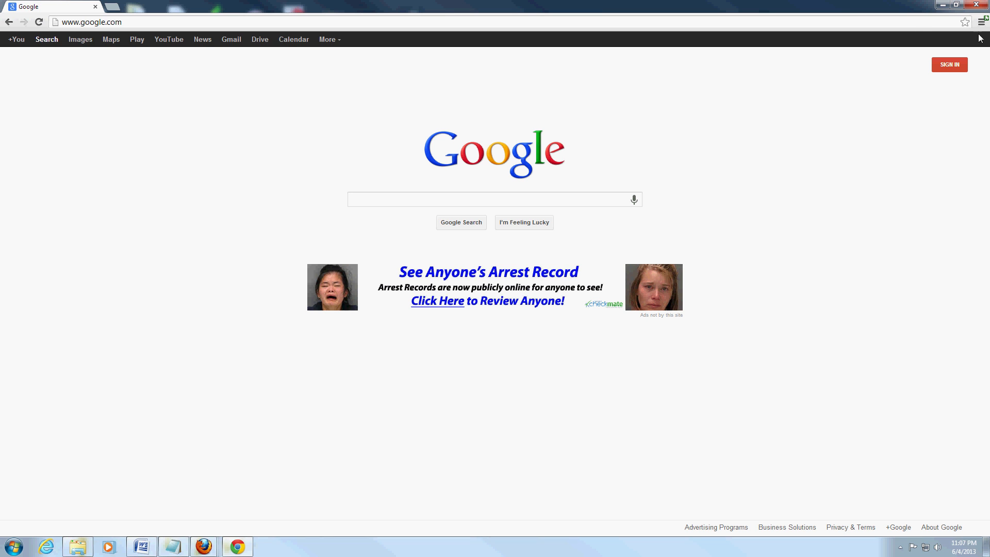
# Step: Turn on the bookmarks bar from the Chrome menu
pyautogui.click(982, 21)
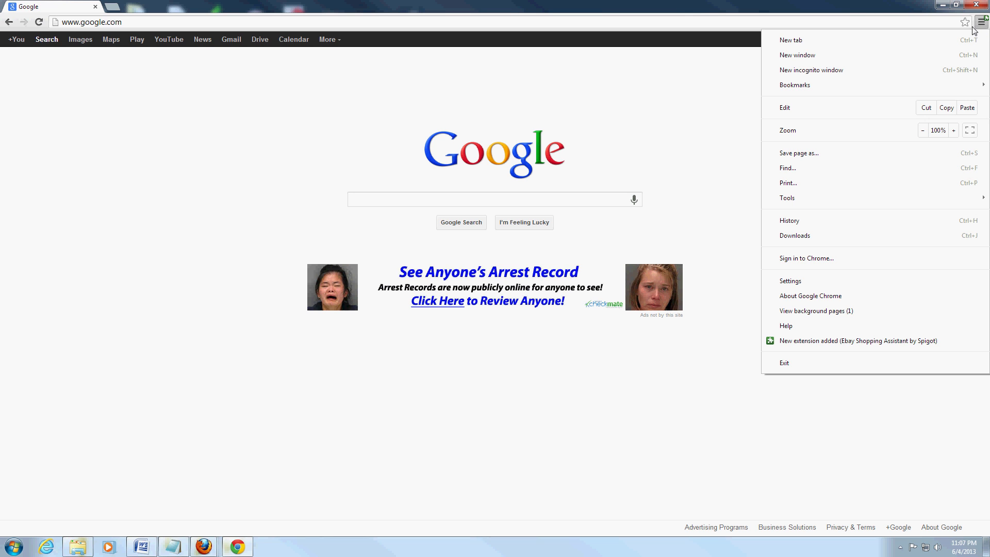
pyautogui.moveTo(933, 28)
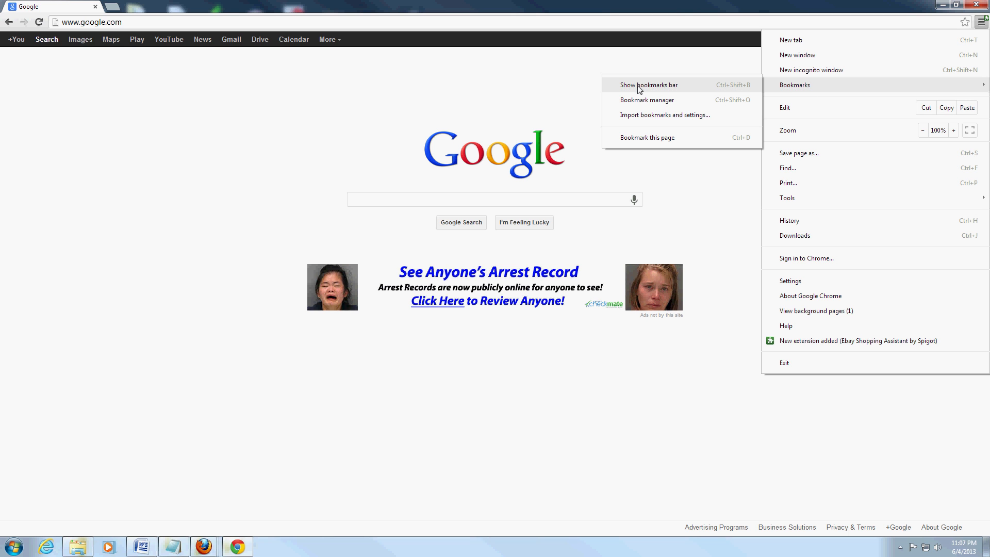
pyautogui.click(648, 85)
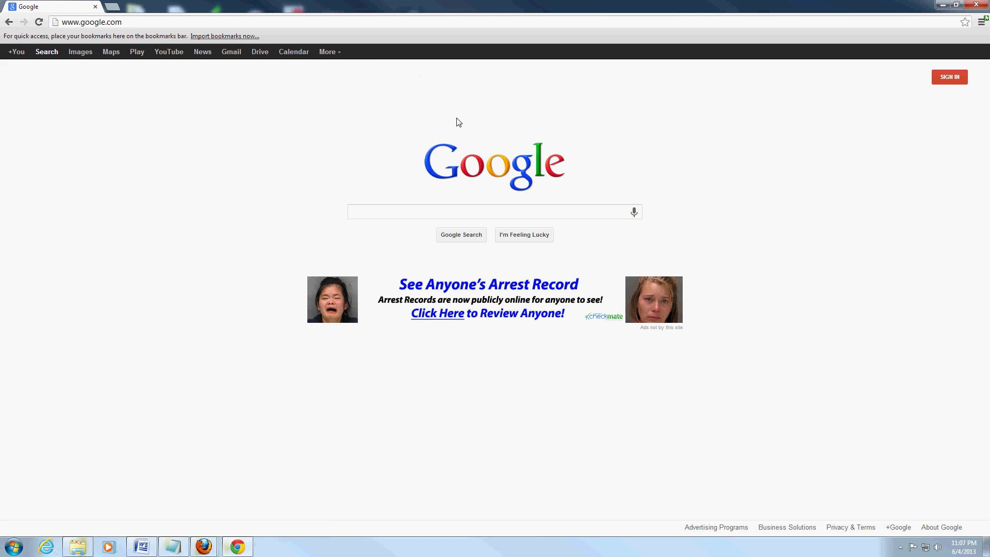
pyautogui.moveTo(362, 283)
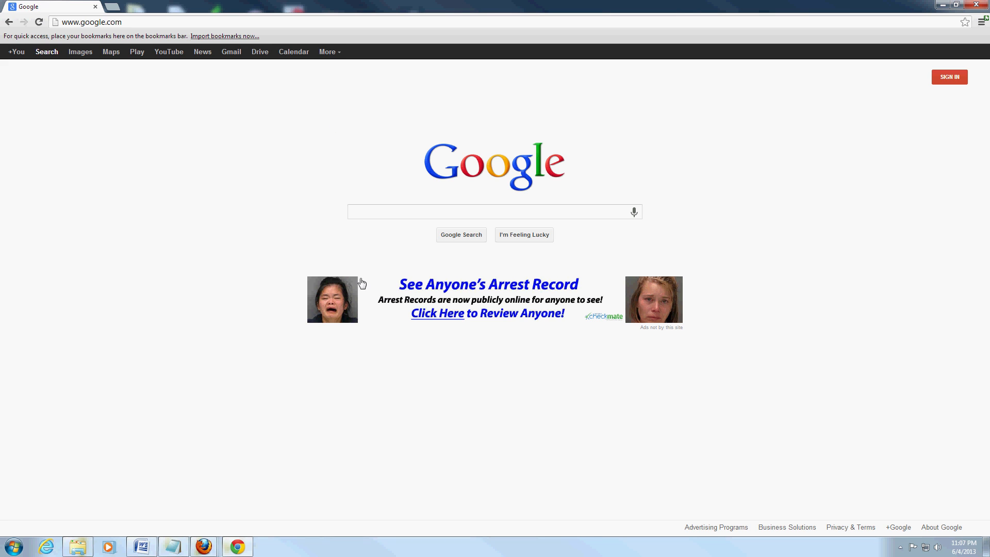
pyautogui.moveTo(984, 32)
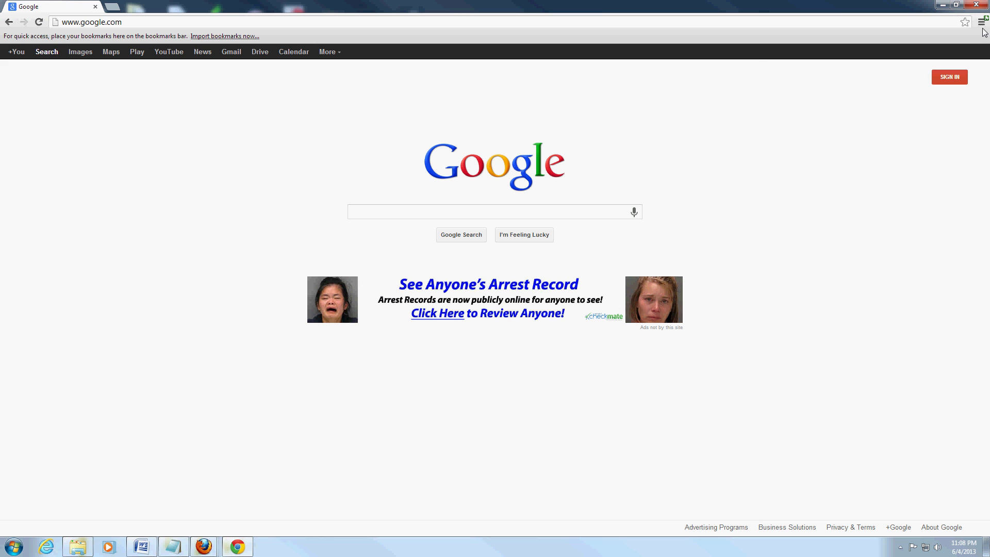
# Step: Bookmark the Google homepage to the bookmarks bar and select the address bar
pyautogui.click(981, 22)
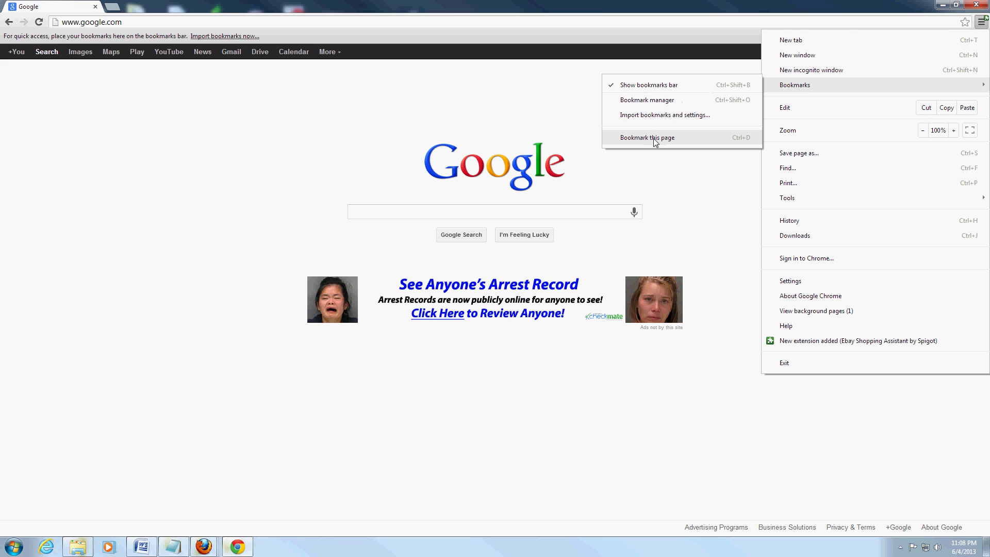
pyautogui.click(647, 138)
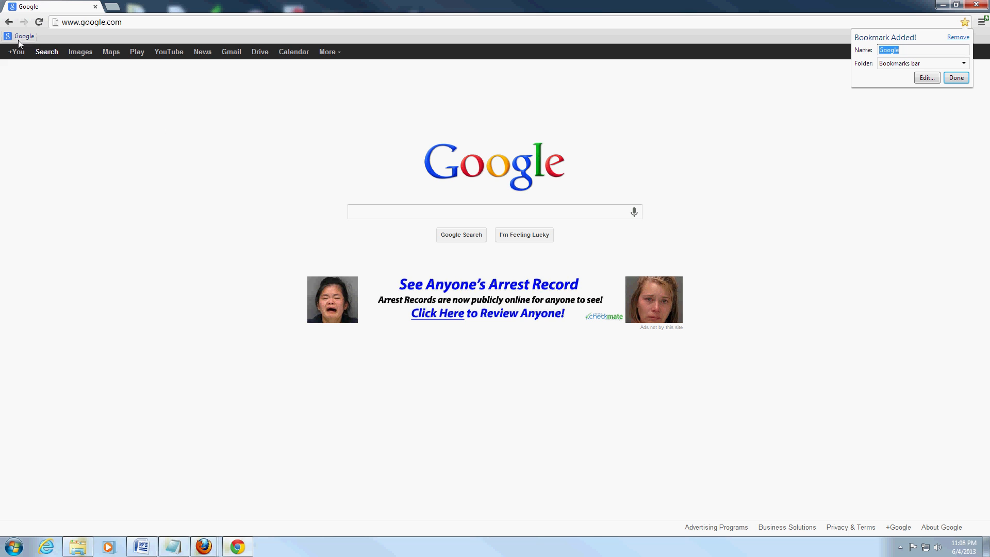
pyautogui.click(955, 78)
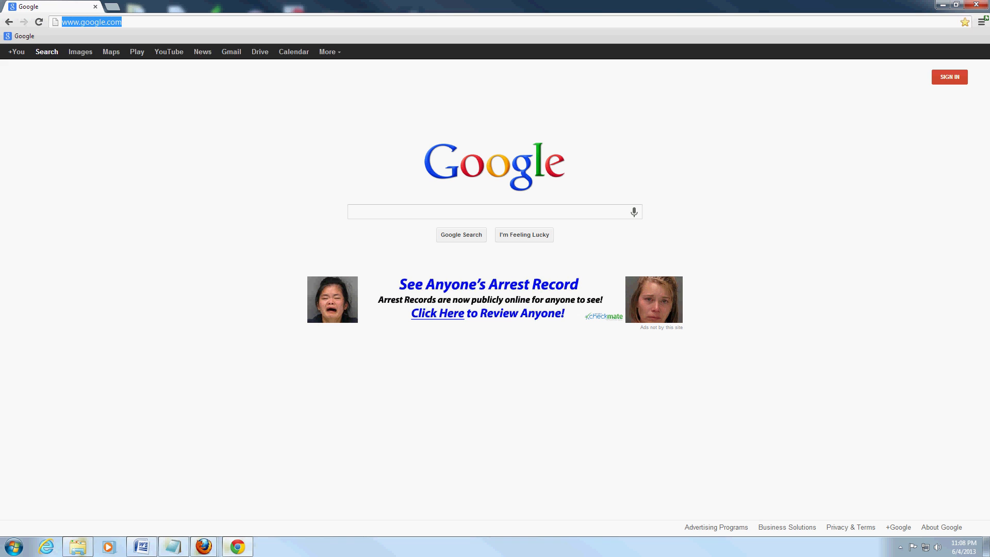
# Step: Go to facebook.com, bookmark it beside Google, and select the address bar
pyautogui.write('facebook.cv')
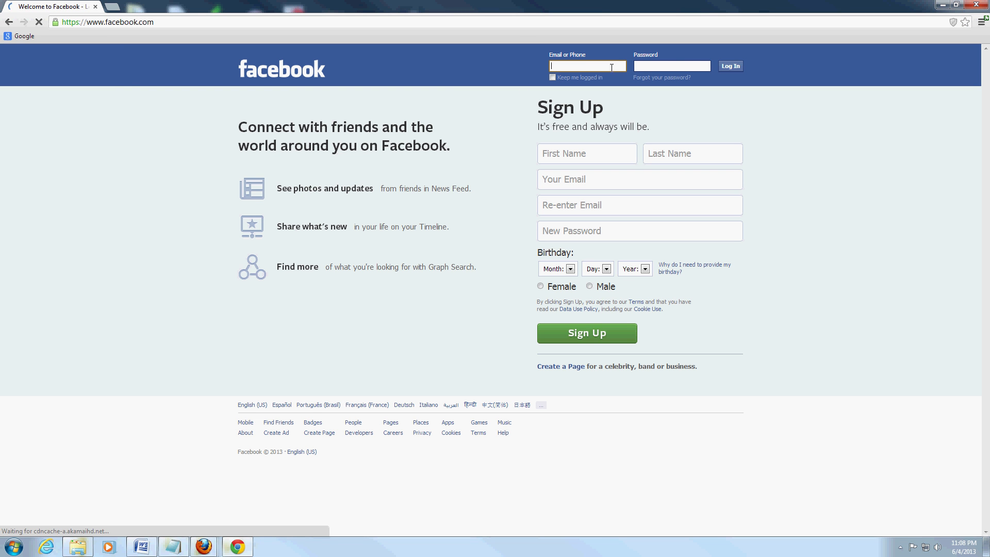
pyautogui.click(981, 22)
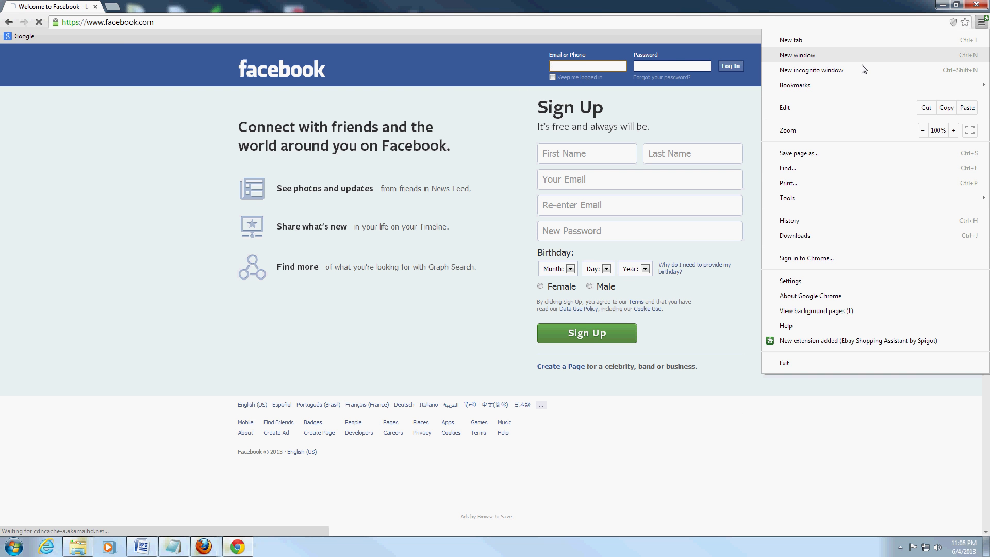
pyautogui.click(964, 21)
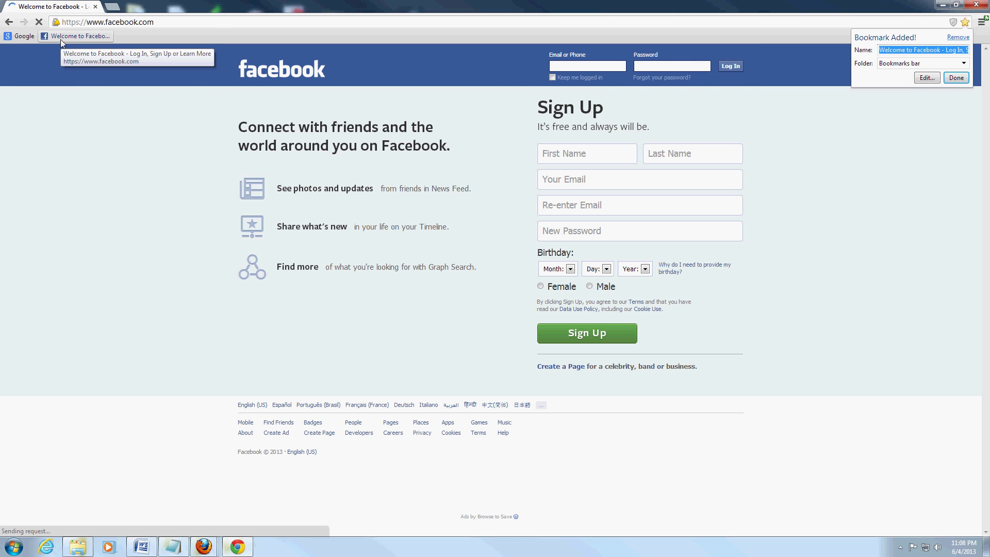
pyautogui.click(956, 77)
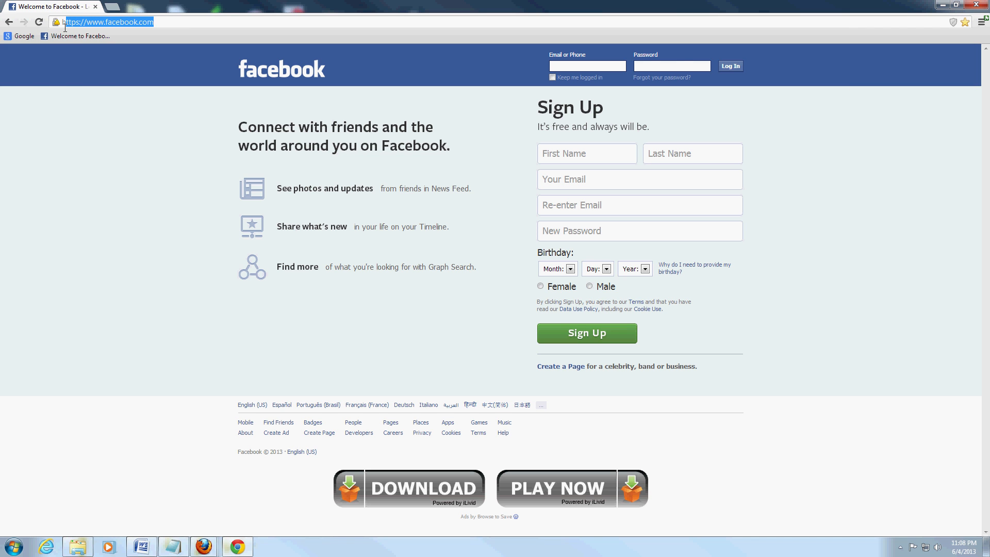
# Step: Enter 'msn' in the address bar to load msn.com
pyautogui.write('msn.com')
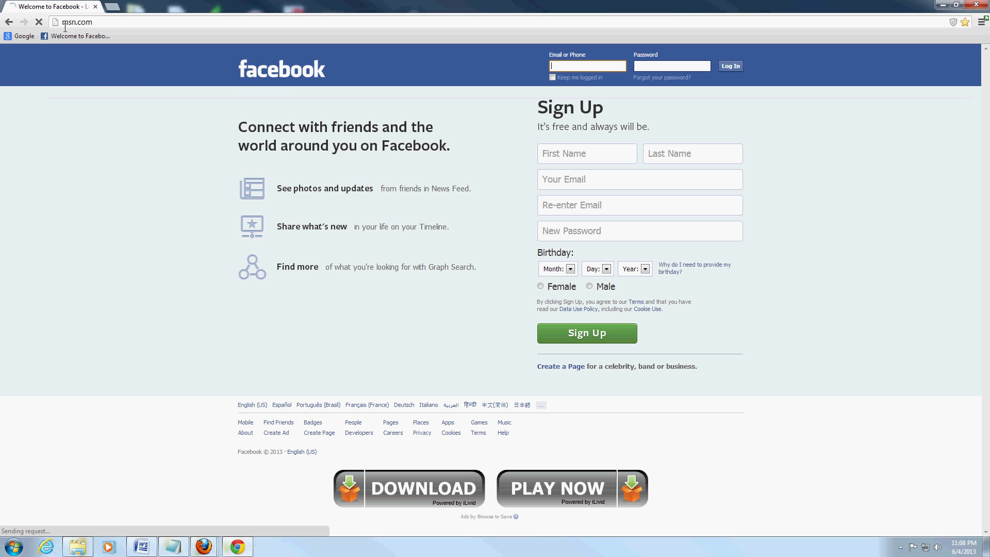
pyautogui.press('enter')
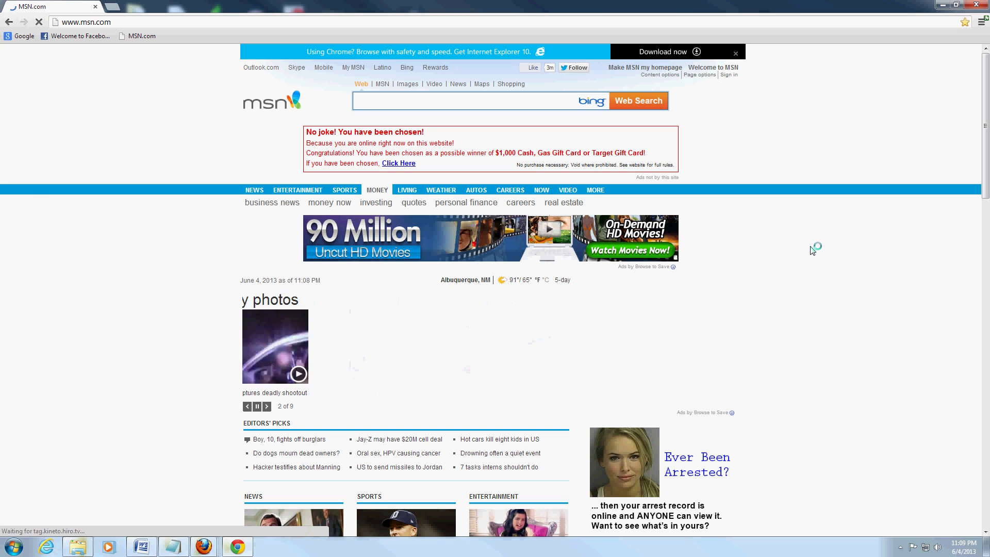
# Step: Add MSN.com as the third bookmark on the bookmarks bar
pyautogui.click(473, 100)
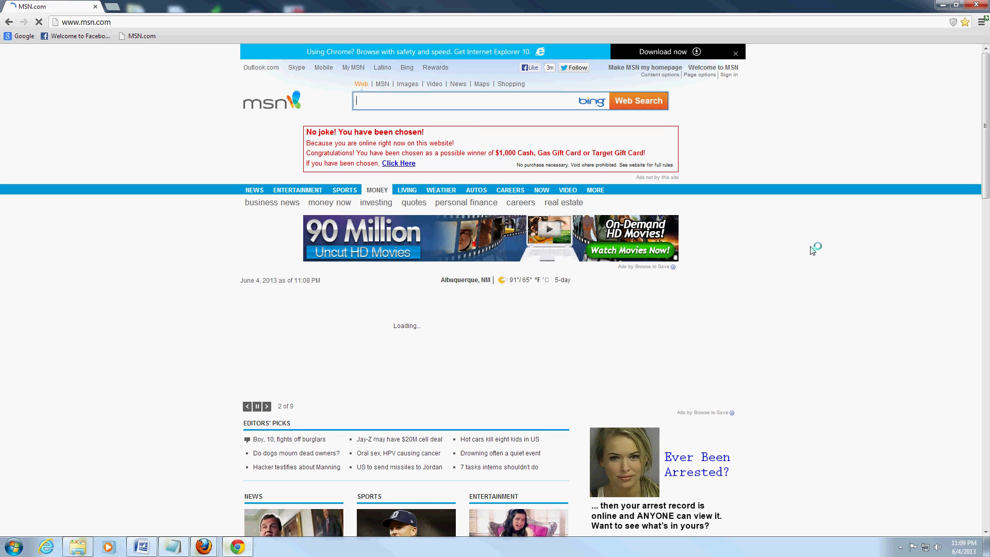